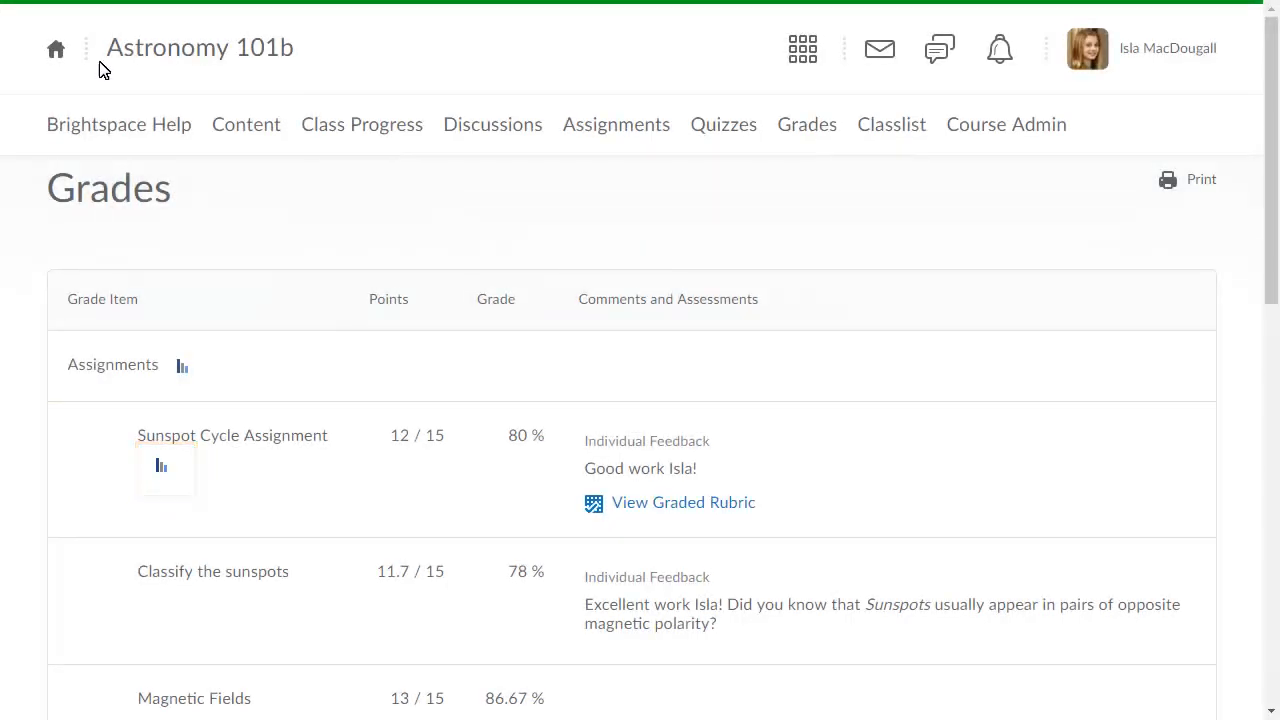
Review Sunspot Cycle Assignment's class statistics and graded rubric, then scroll to the Exams items
{"action": "left_click", "coordinate": [161, 465]}
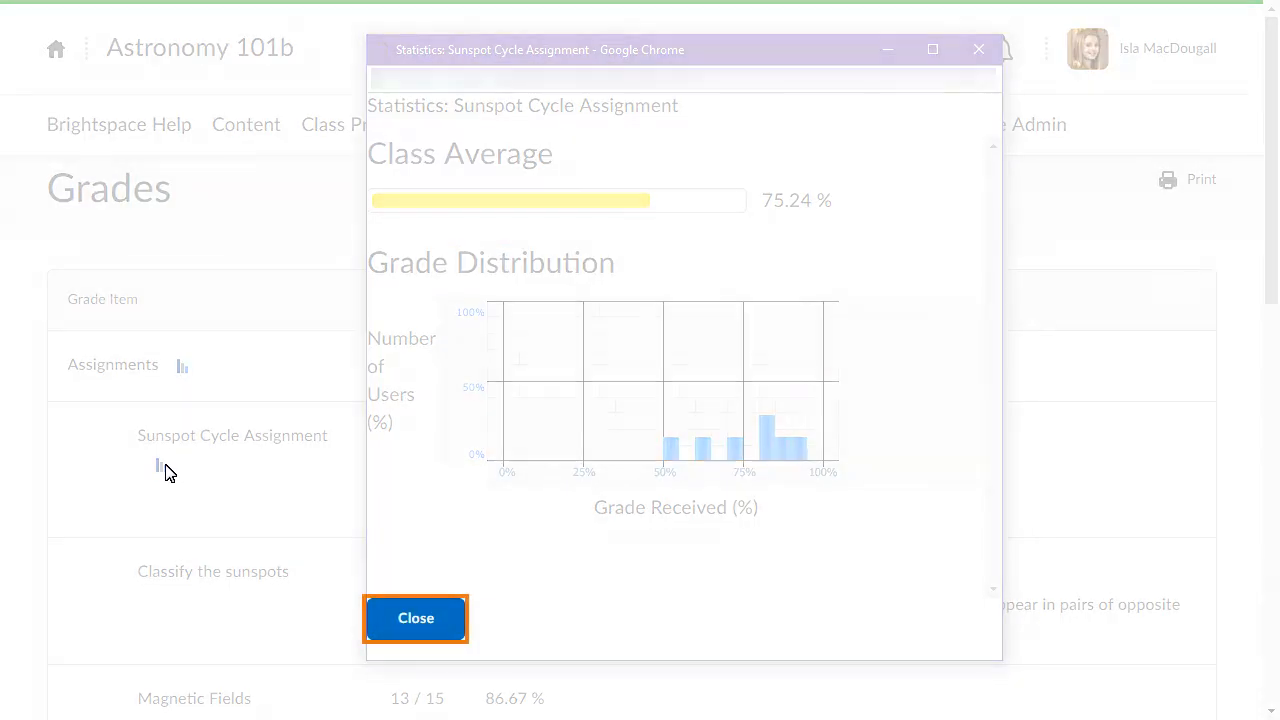
{"action": "left_click", "coordinate": [415, 617]}
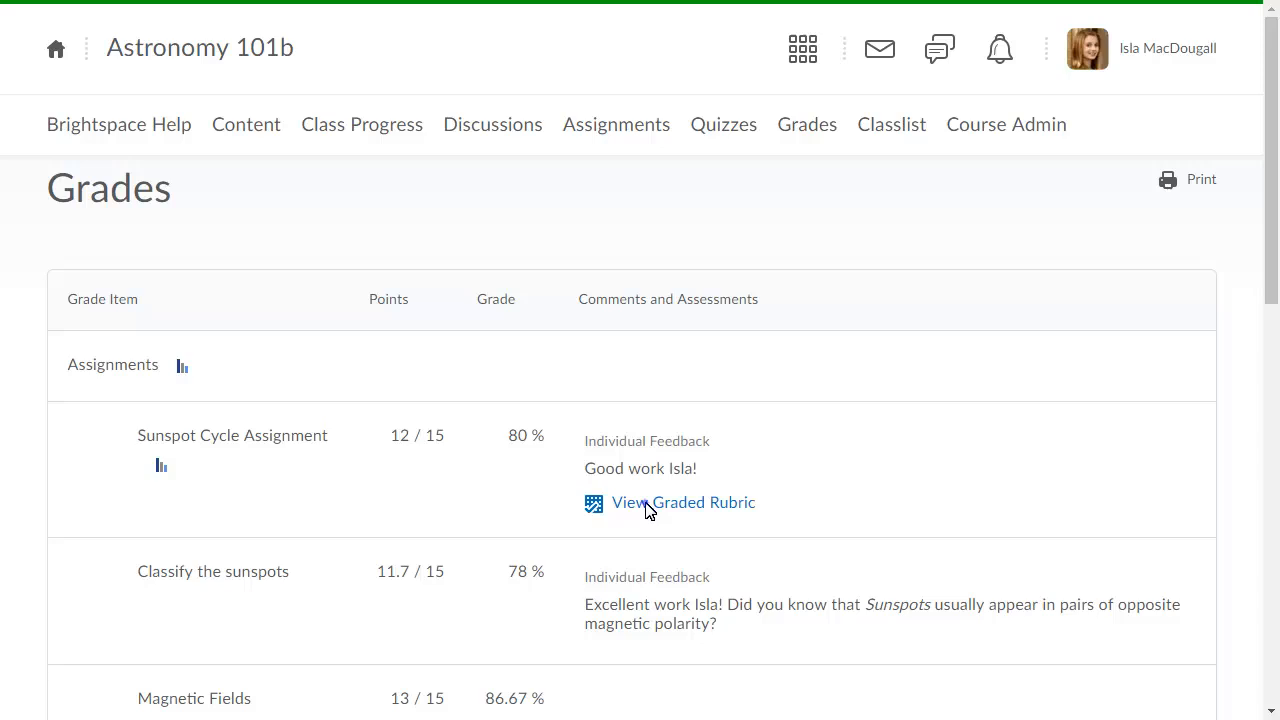
{"action": "left_click", "coordinate": [683, 502]}
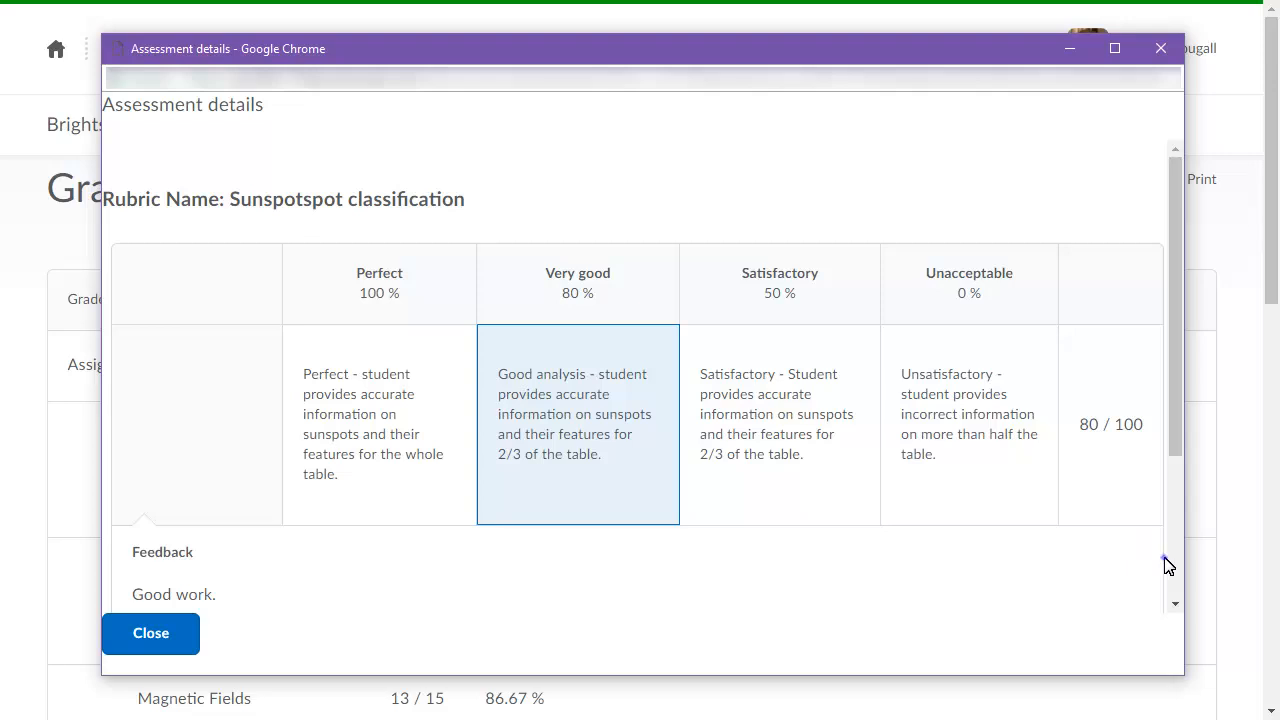
{"action": "scroll", "scroll_direction": "down", "scroll_amount": 3}
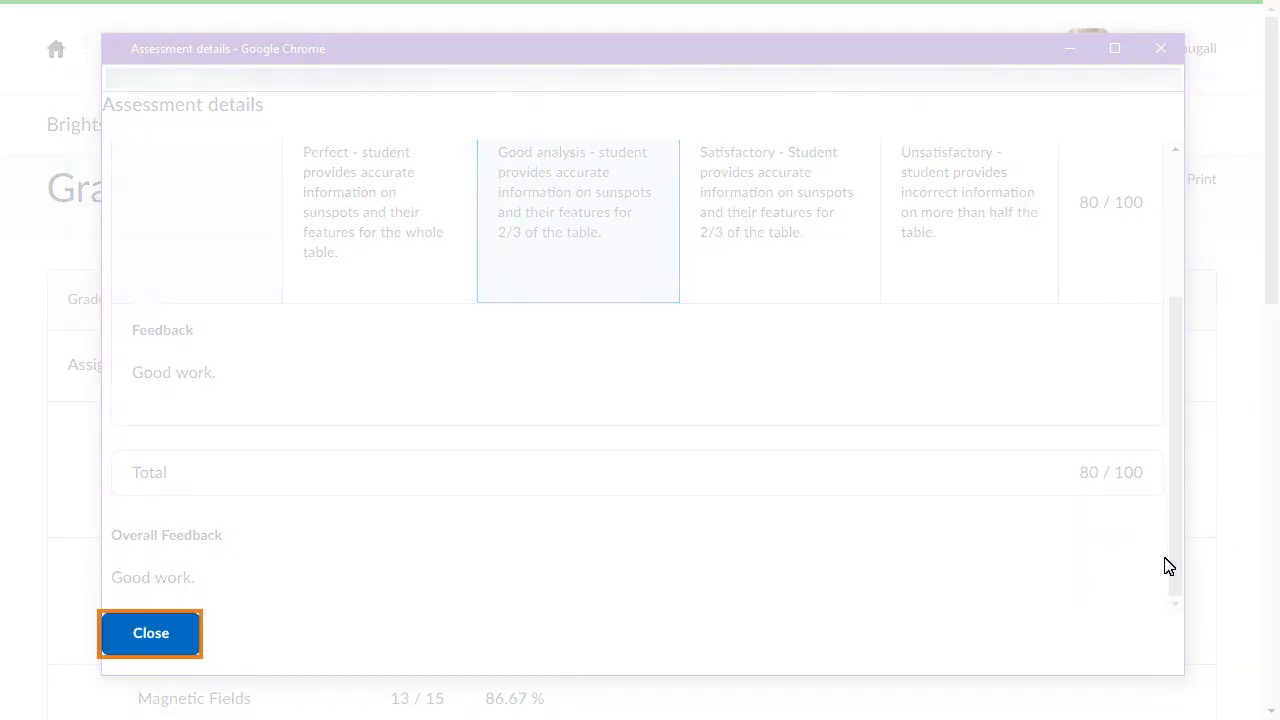
{"action": "left_click", "coordinate": [150, 633]}
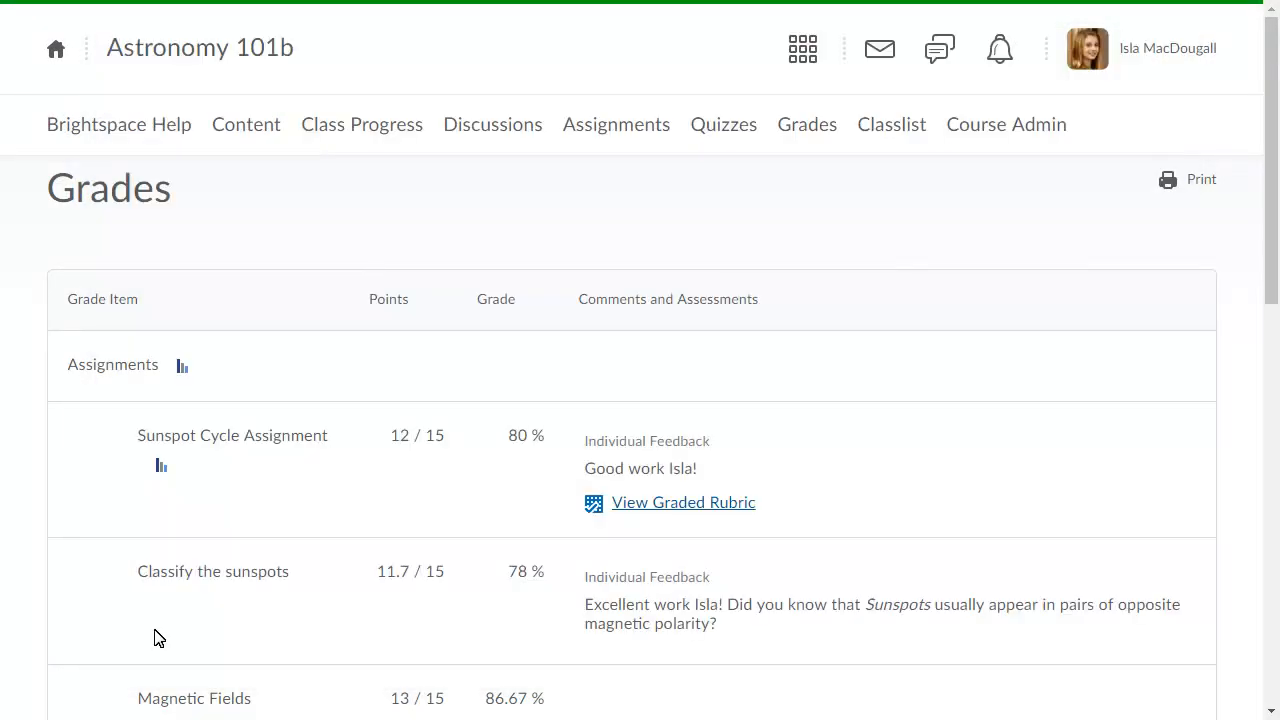
{"action": "scroll", "scroll_direction": "down", "scroll_amount": 3}
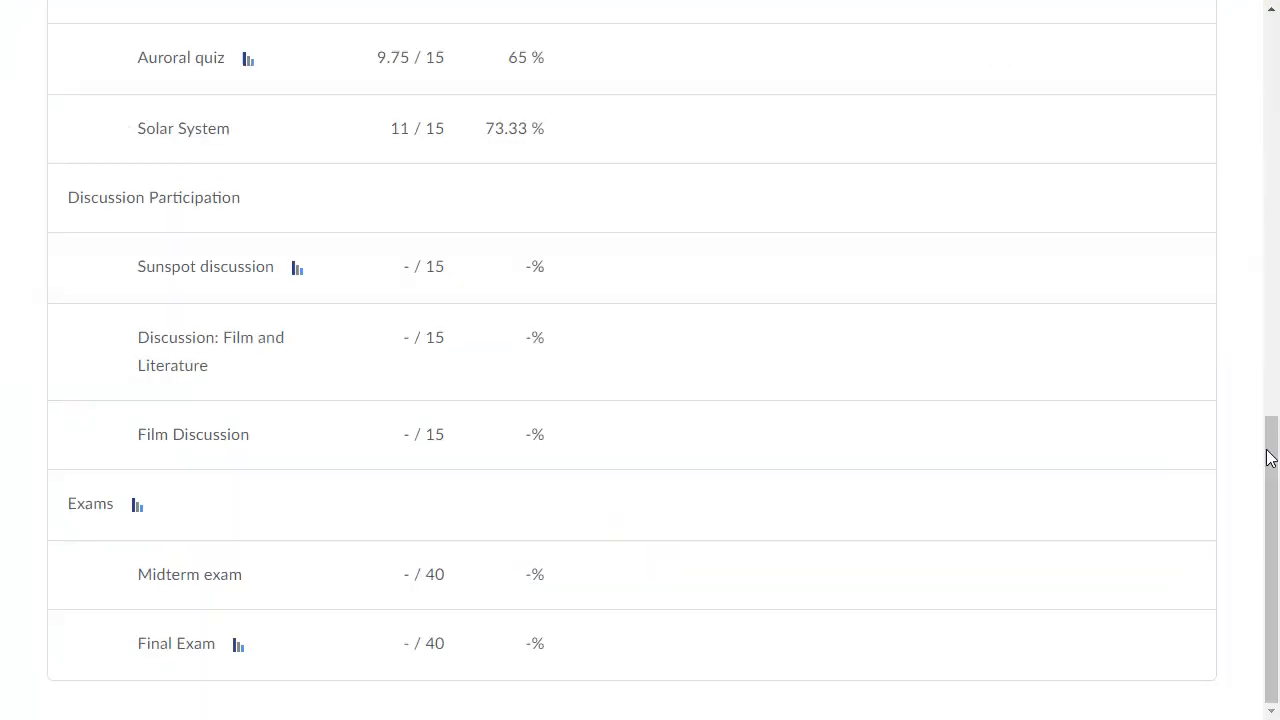